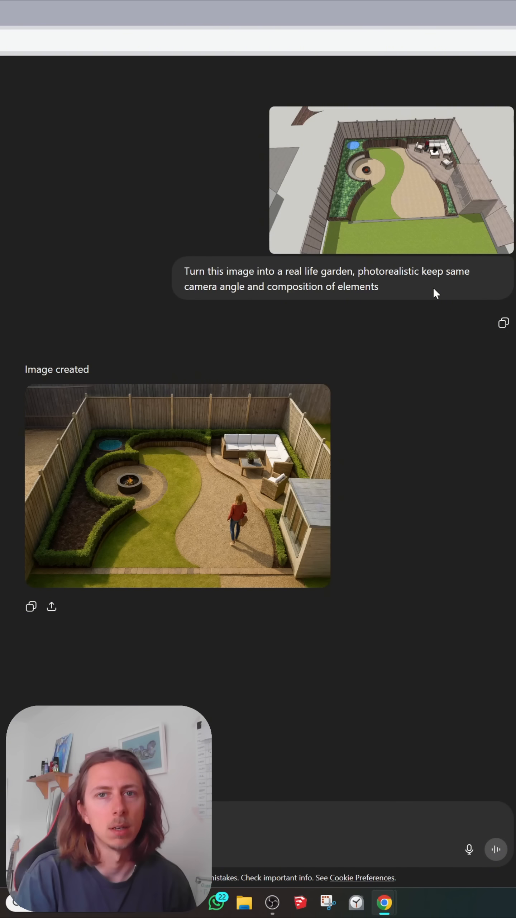
mouse_move(278, 340)
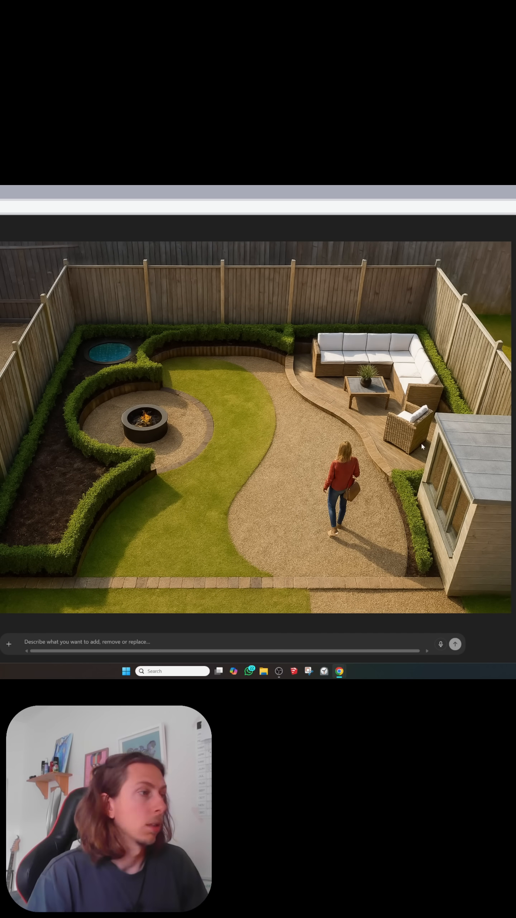
mouse_move(301, 404)
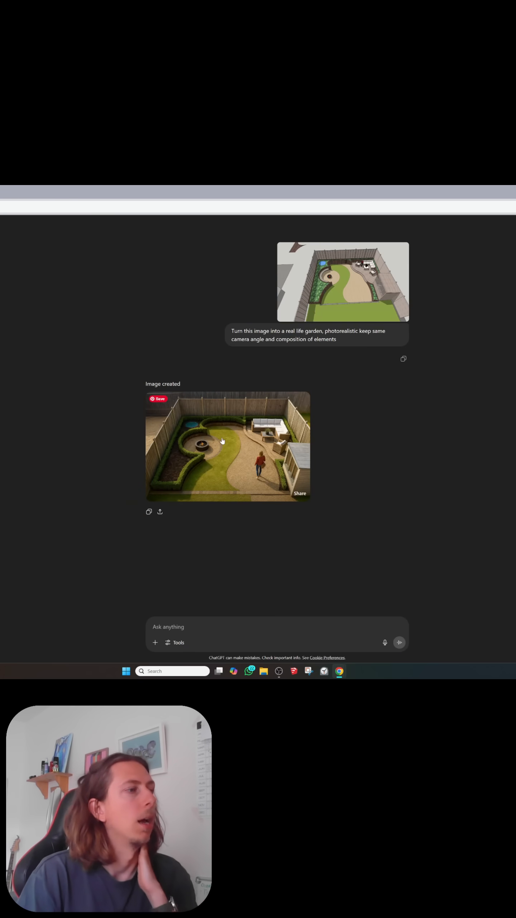
Open the generated photorealistic garden image in the full-size viewer.
click(228, 446)
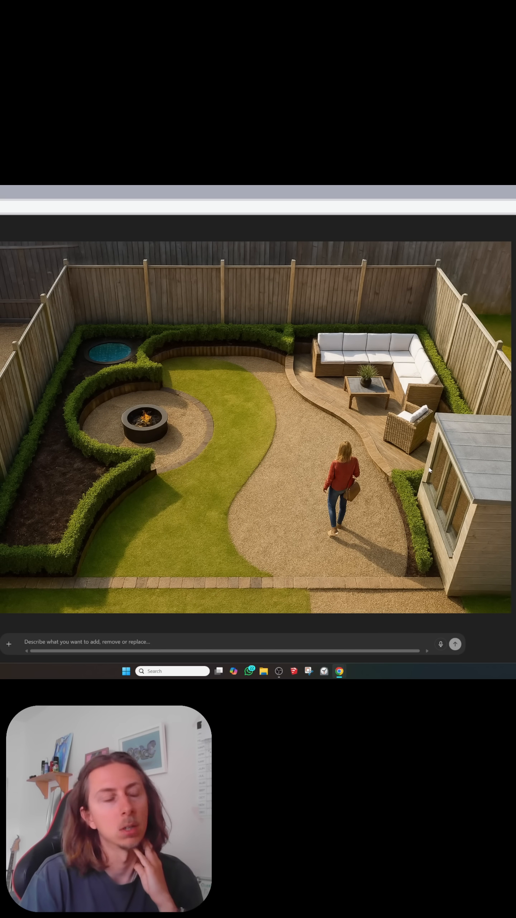
mouse_move(133, 341)
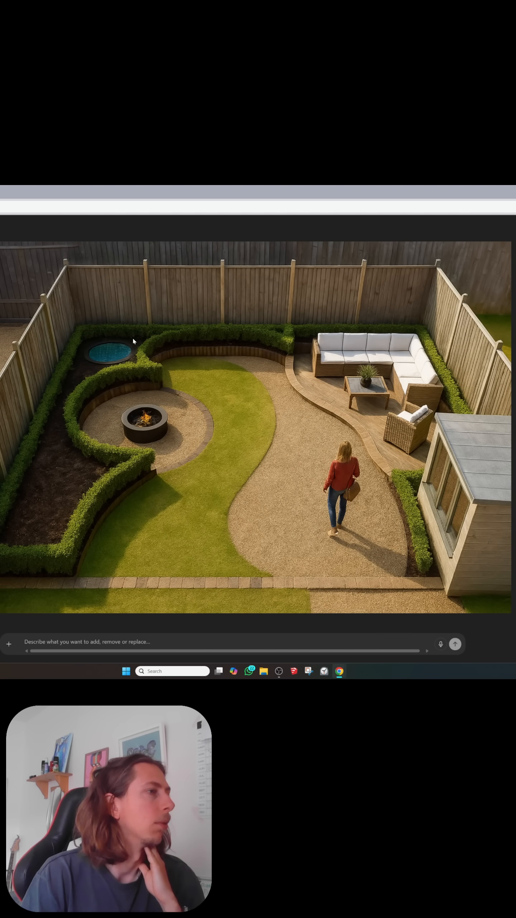
mouse_move(409, 554)
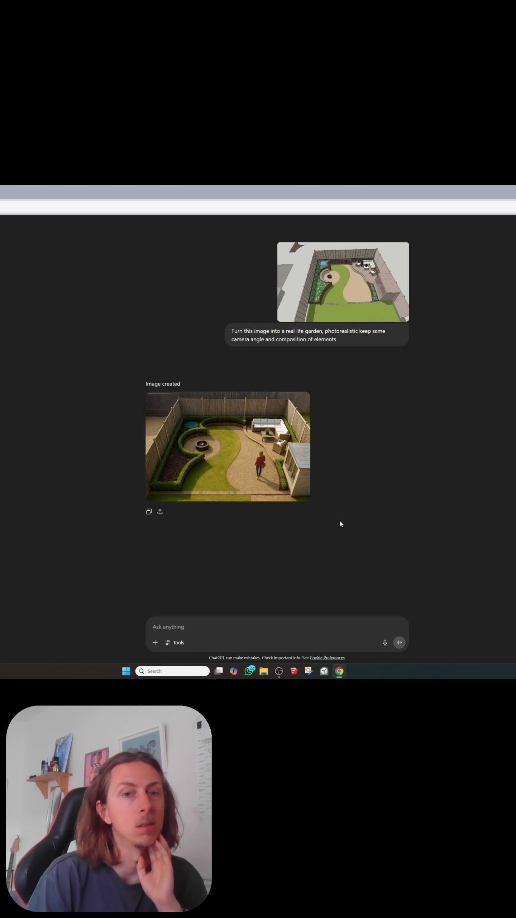
mouse_move(345, 494)
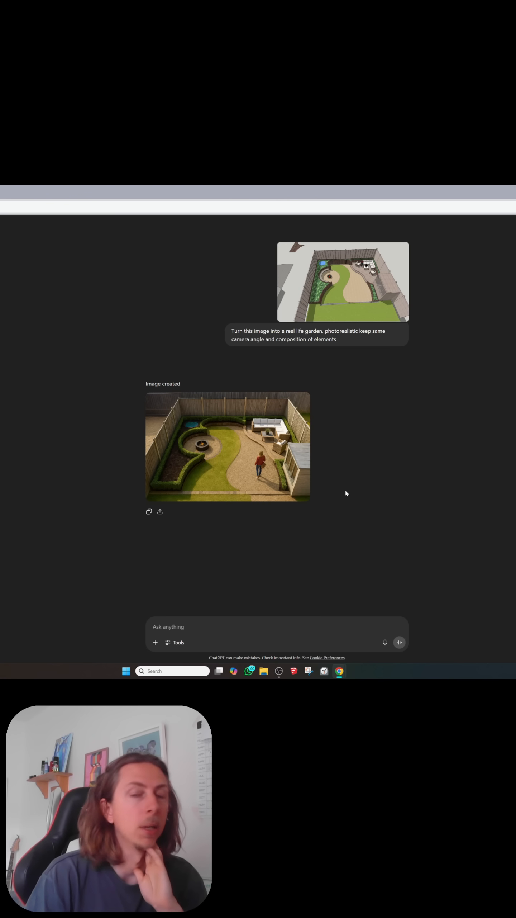